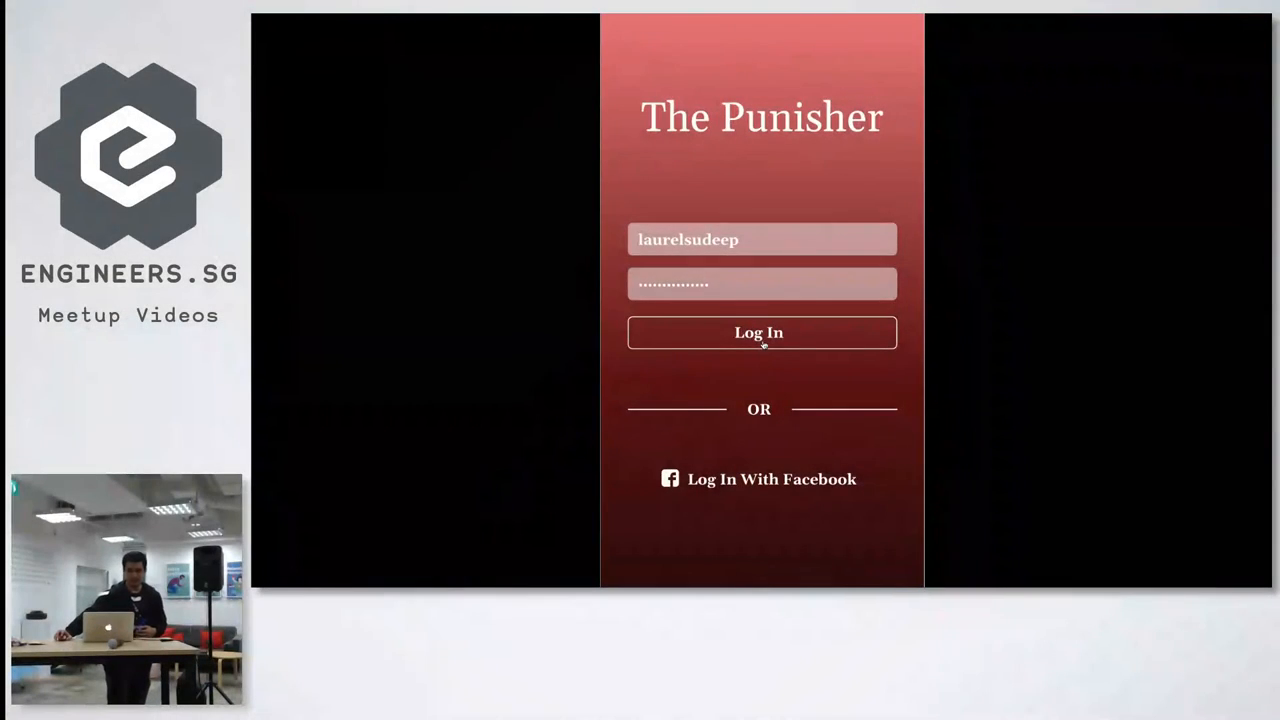
Log in with the pre-filled username and password to reach Connect with Partner
{"action": "left_click", "coordinate": [760, 332]}
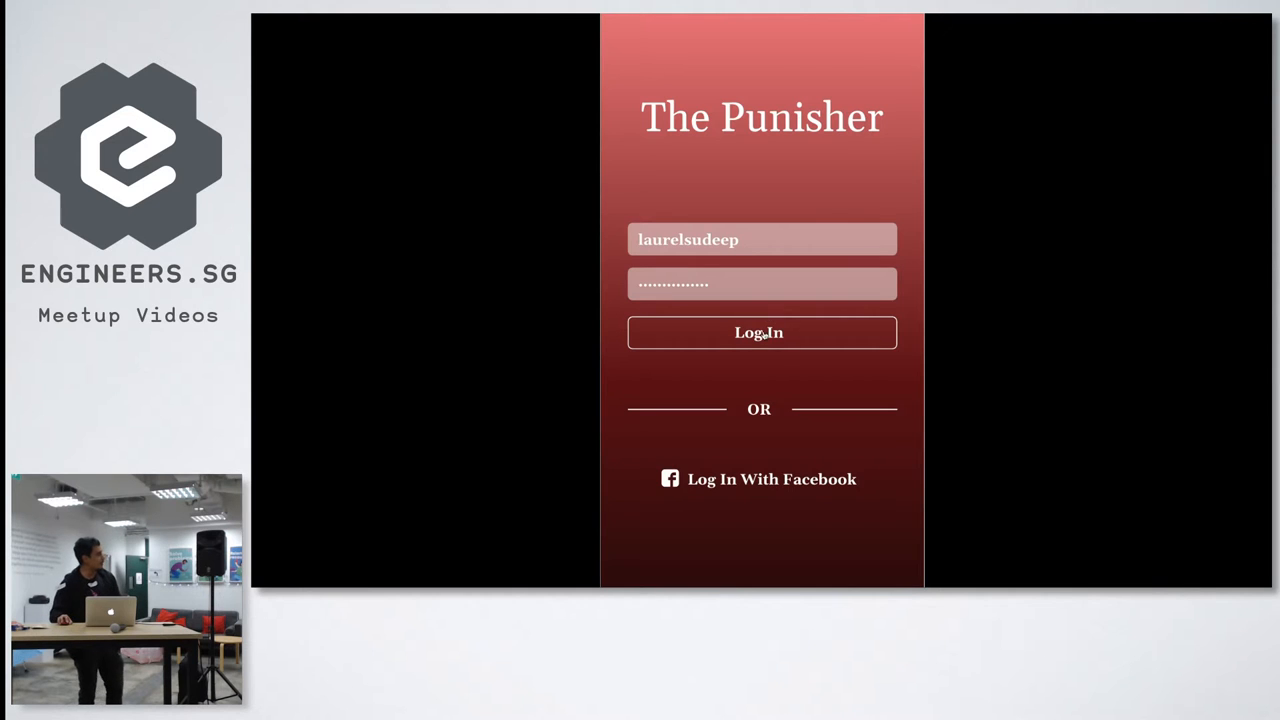
{"action": "left_click", "coordinate": [761, 332]}
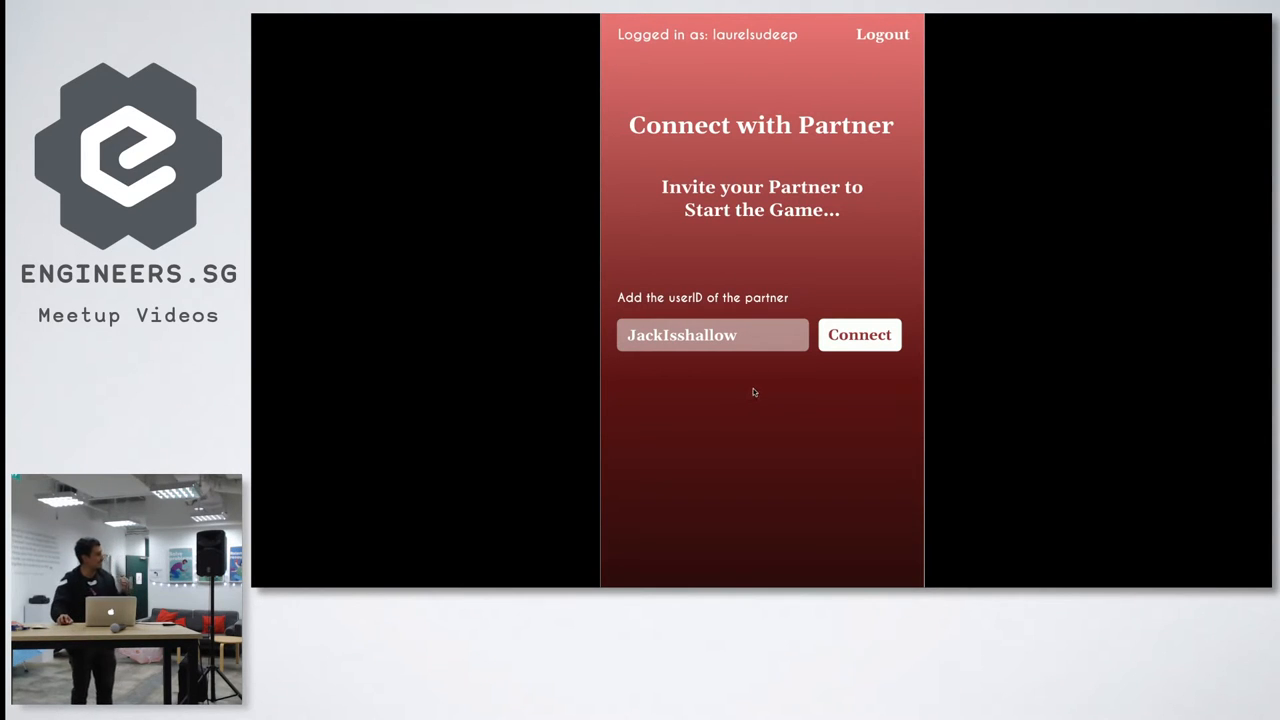
Connect with the partner and win rock-paper-scissors by playing scissors against paper
{"action": "left_click", "coordinate": [859, 334]}
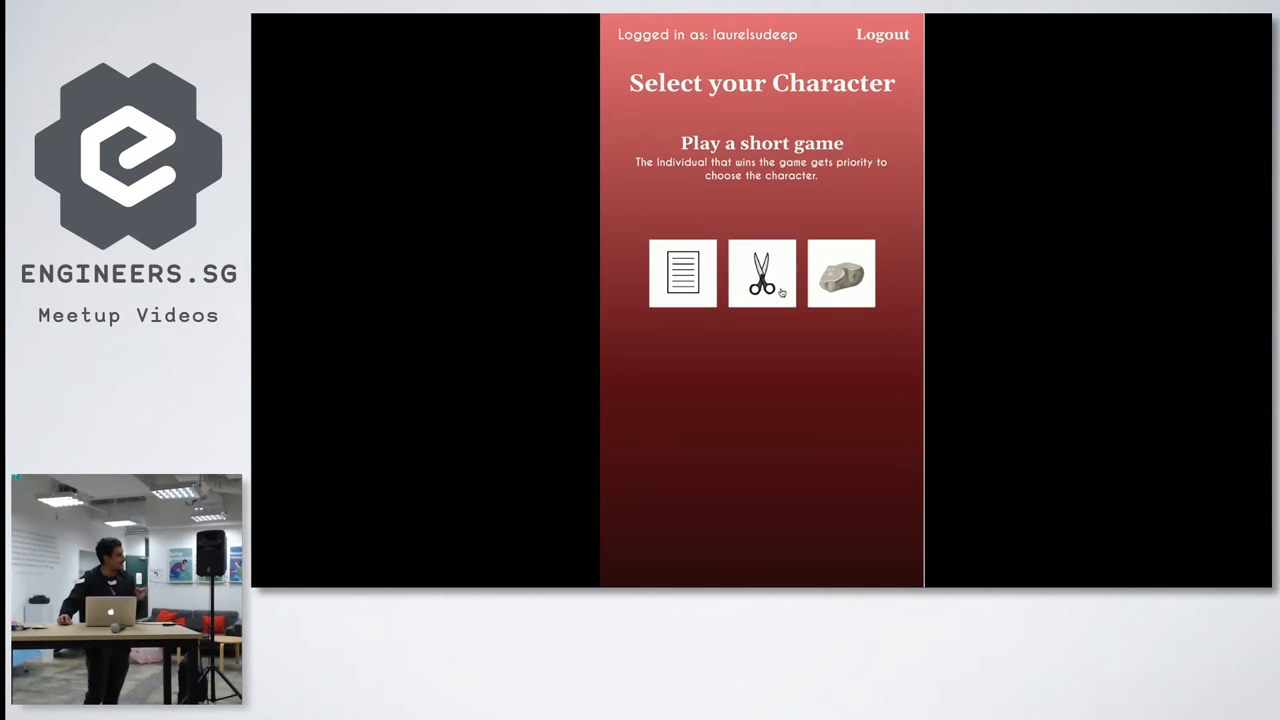
{"action": "left_click", "coordinate": [761, 273]}
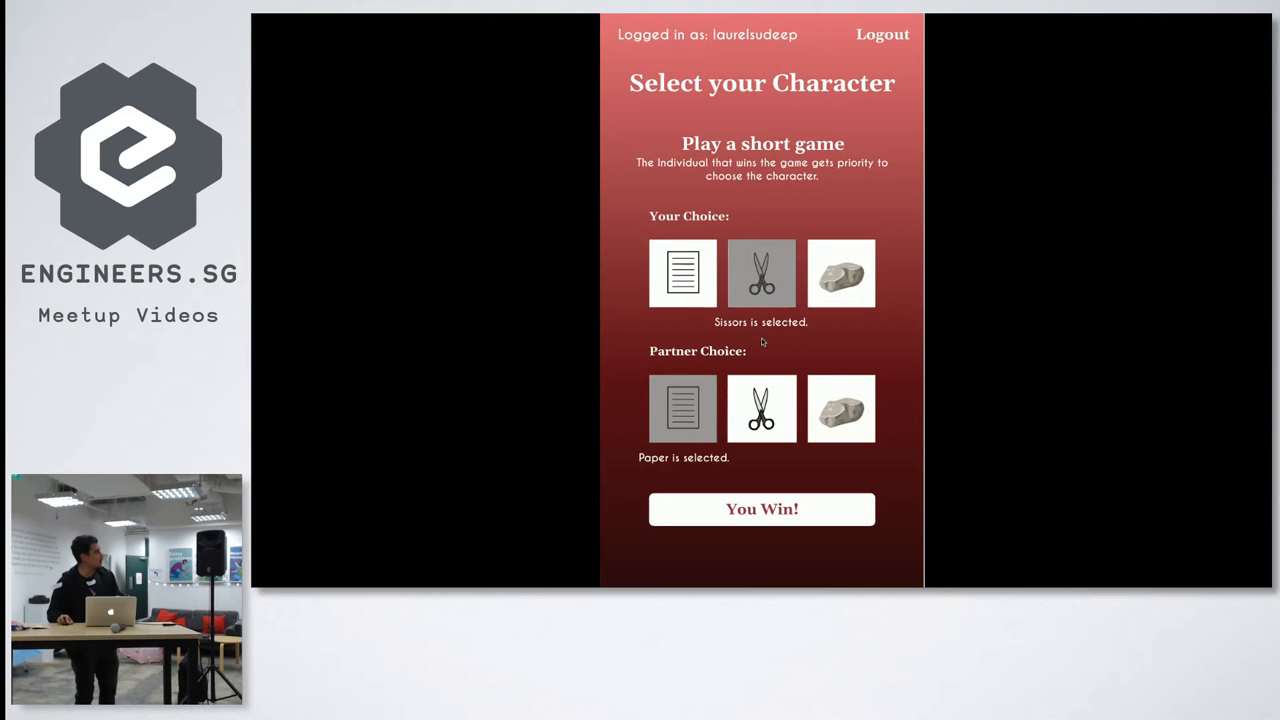
{"action": "mouse_move", "coordinate": [753, 350]}
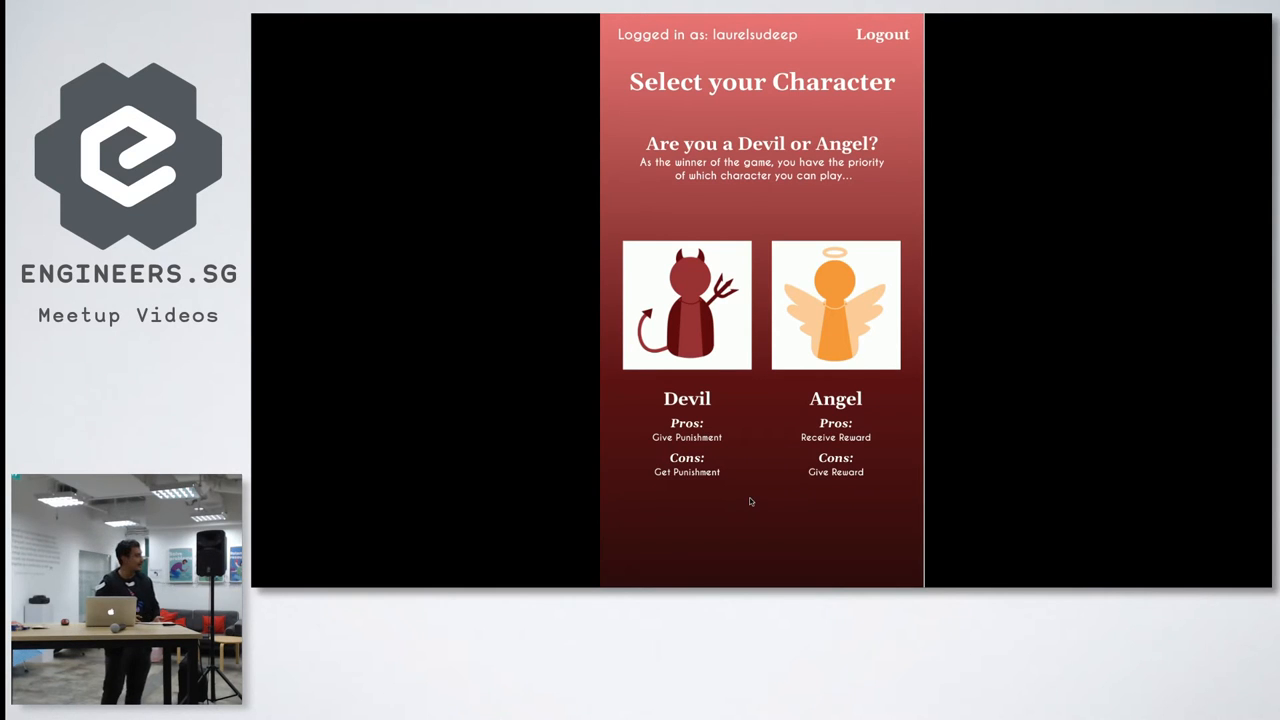
Choose the Devil, submit the one-week toilet-washing punishment, and accept the partner's punishment
{"action": "left_click", "coordinate": [687, 305]}
{"action": "type", "text": "I want you to wash toilet for One week."}
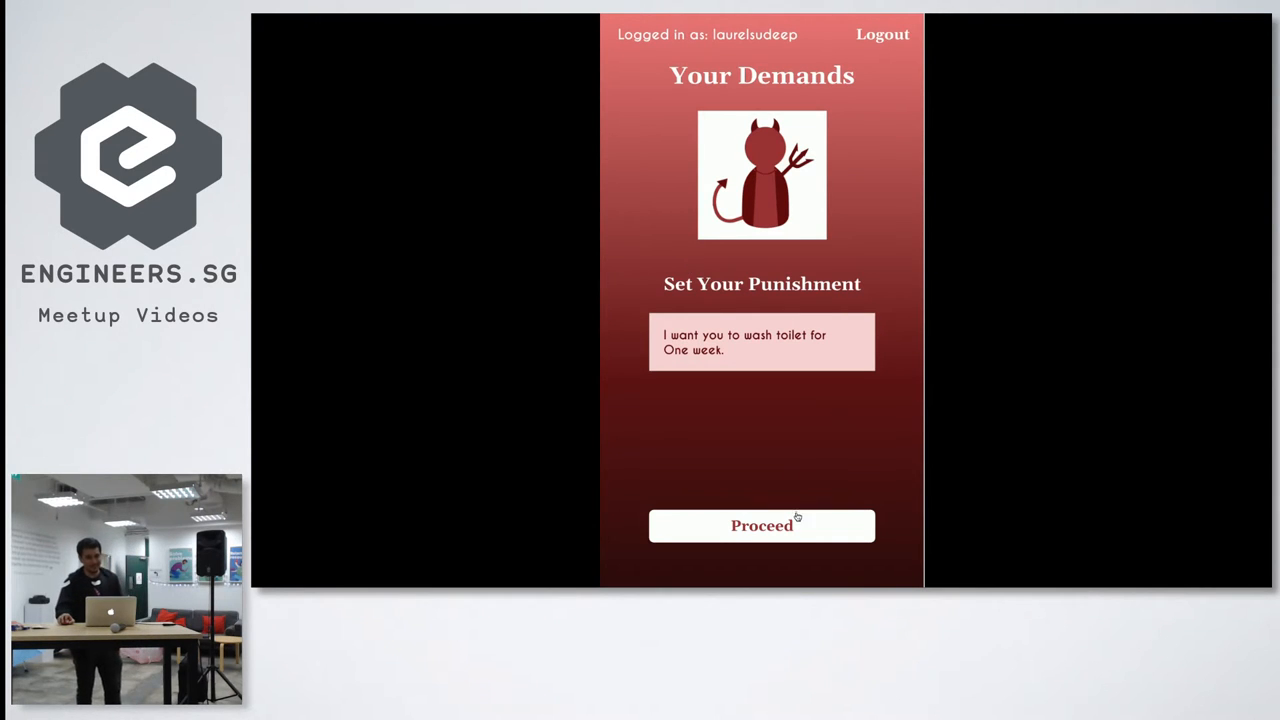
{"action": "left_click", "coordinate": [761, 525]}
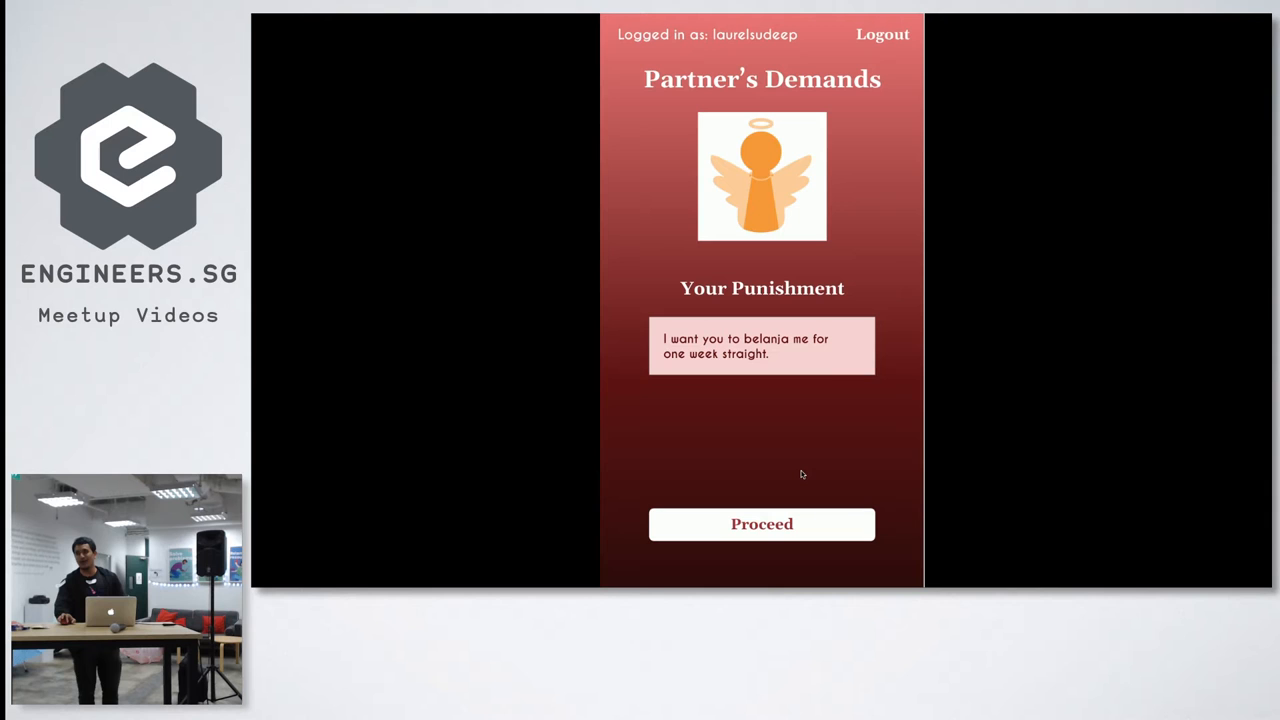
{"action": "left_click", "coordinate": [761, 524]}
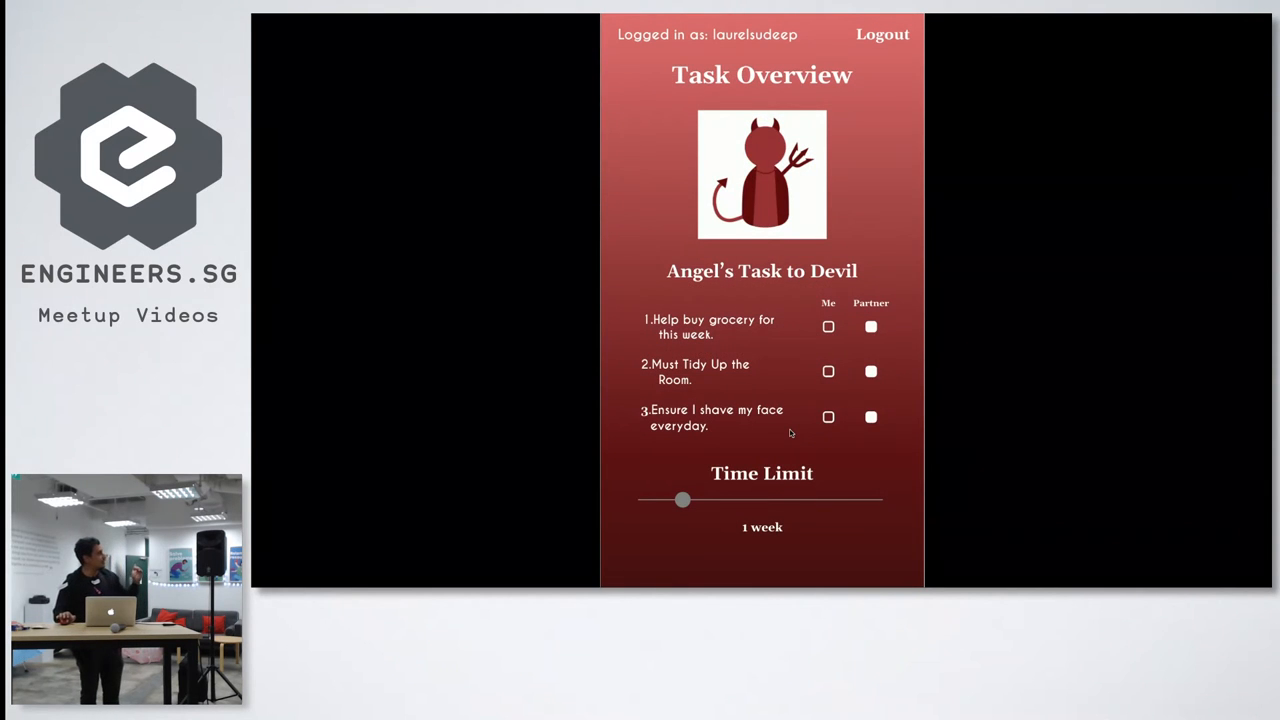
{"action": "mouse_move", "coordinate": [795, 430]}
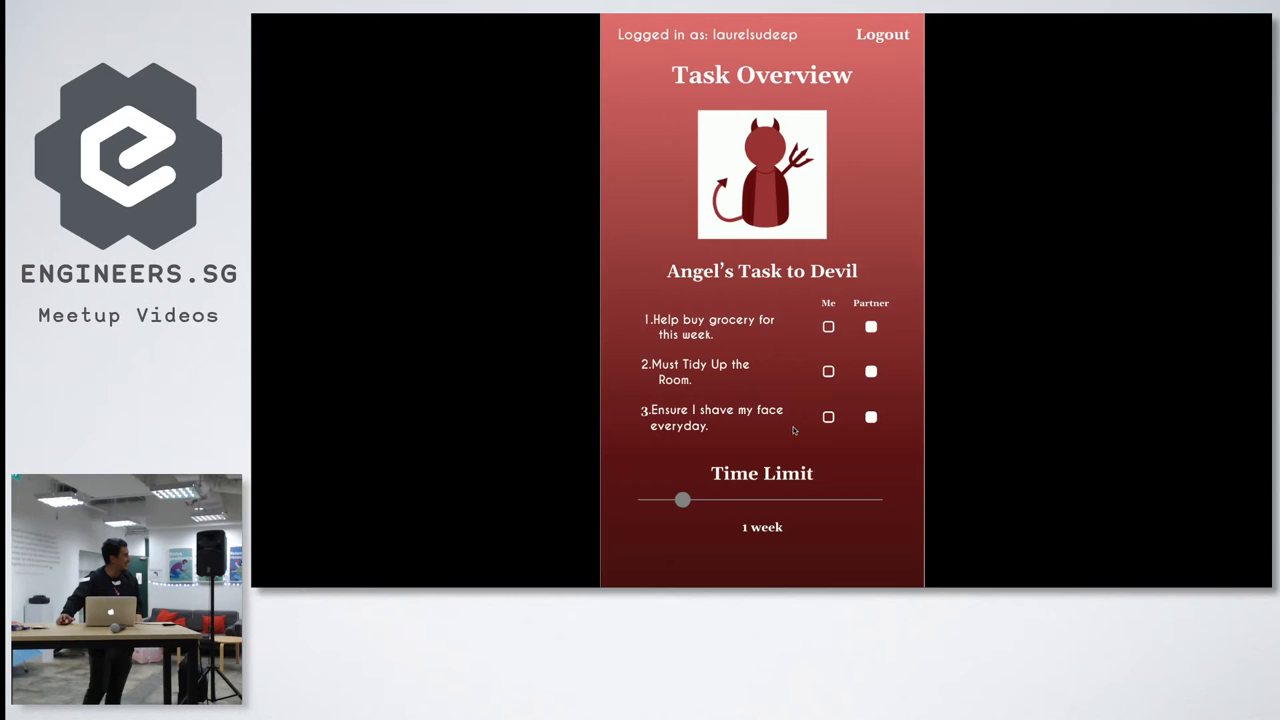
{"action": "scroll", "scroll_direction": "down", "scroll_amount": 3}
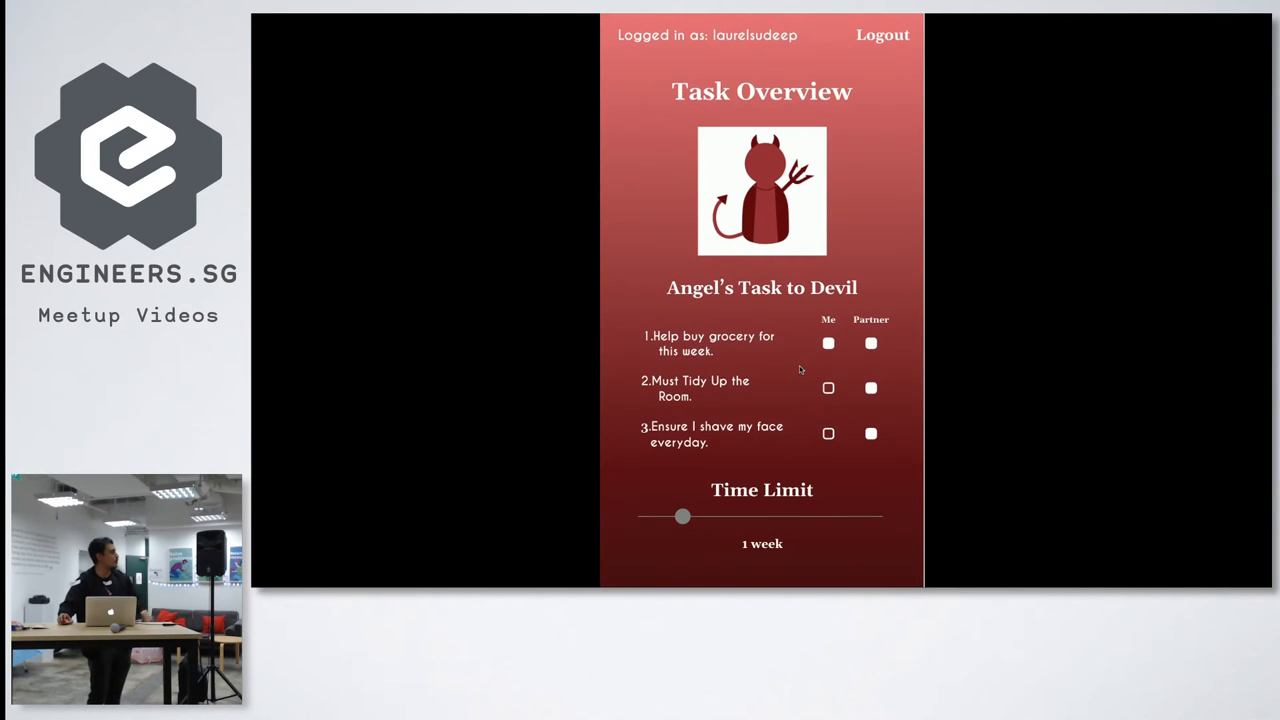
{"action": "scroll", "scroll_direction": "down", "scroll_amount": 3}
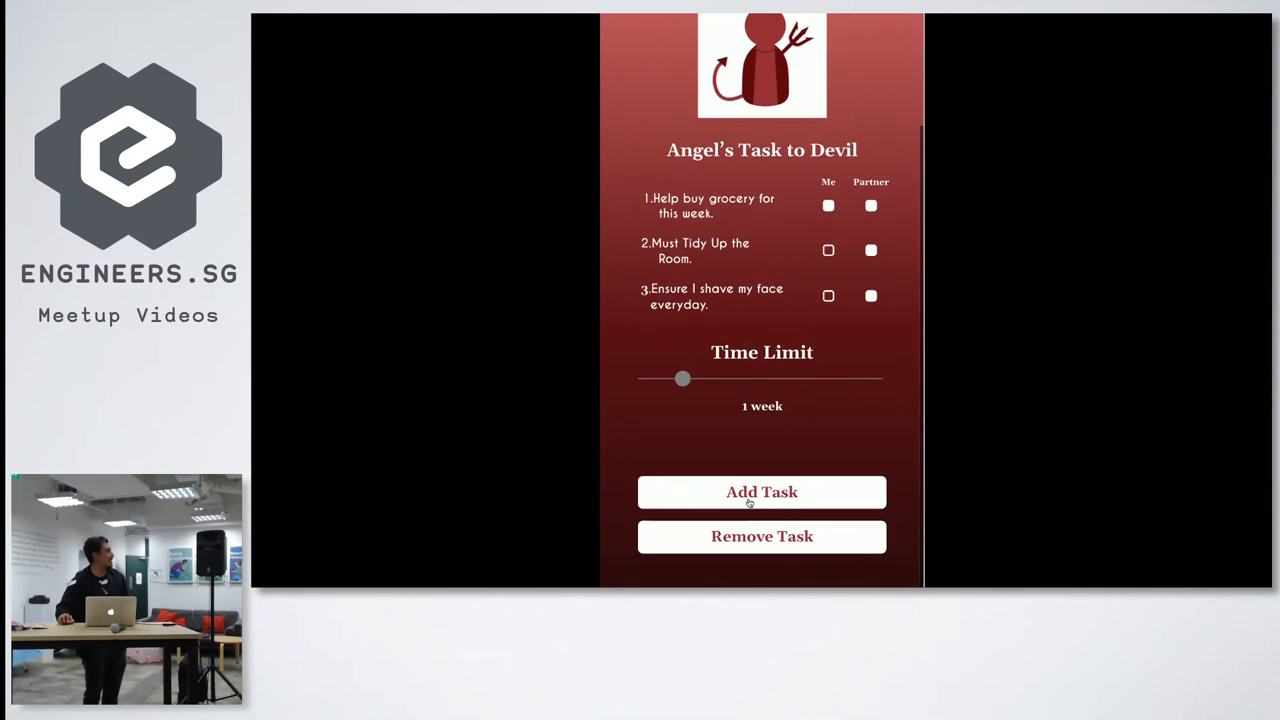
Add the 'no sweet drink for one week' task to the Task Overview list
{"action": "left_click", "coordinate": [762, 492]}
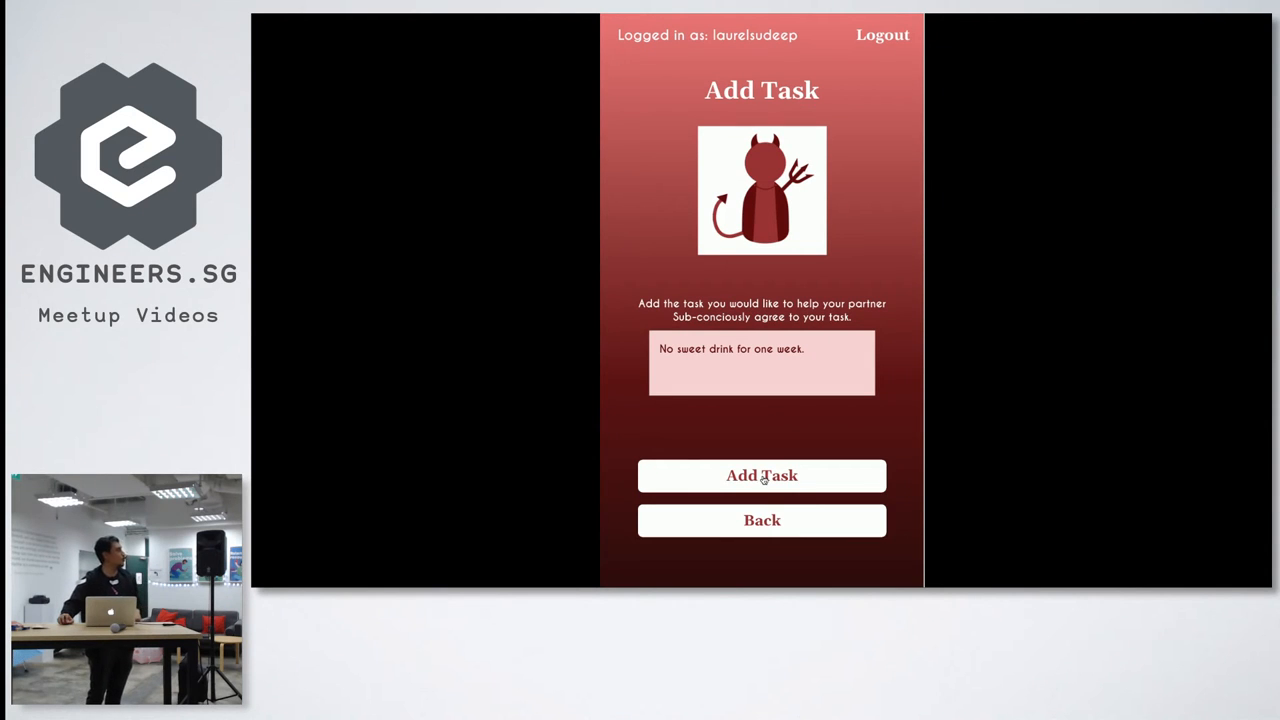
{"action": "left_click", "coordinate": [761, 475]}
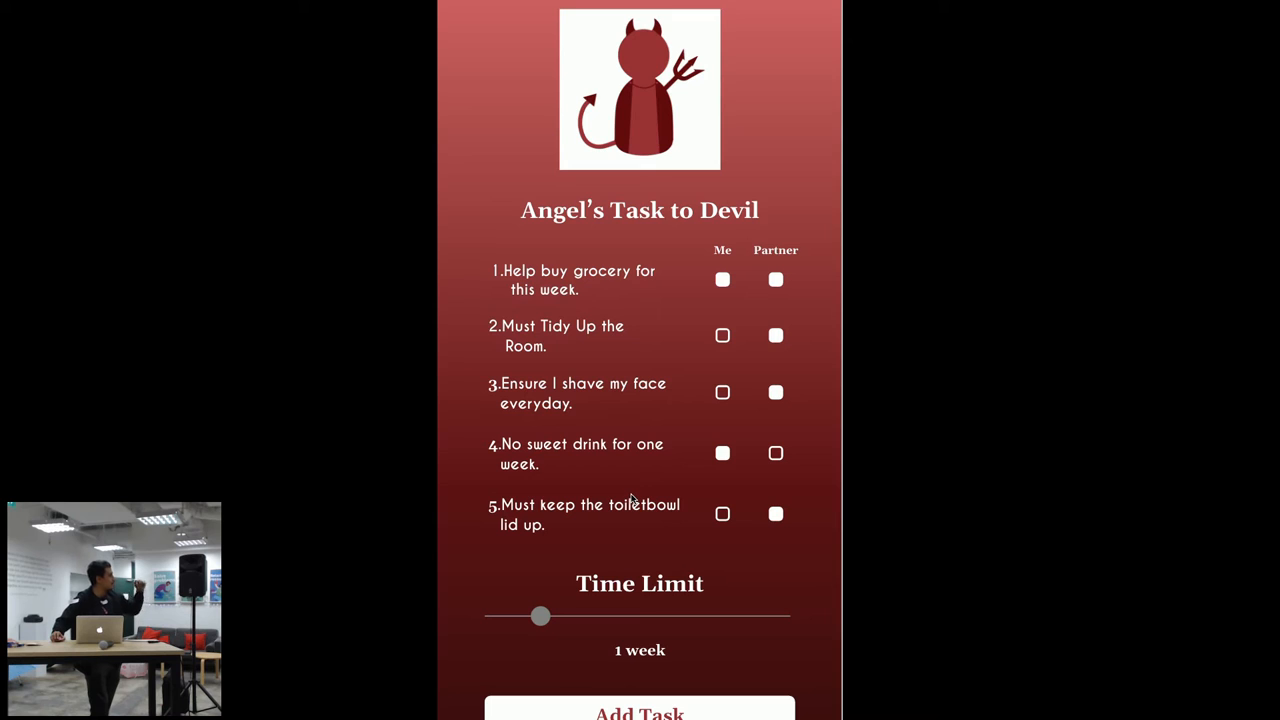
{"action": "mouse_move", "coordinate": [707, 517]}
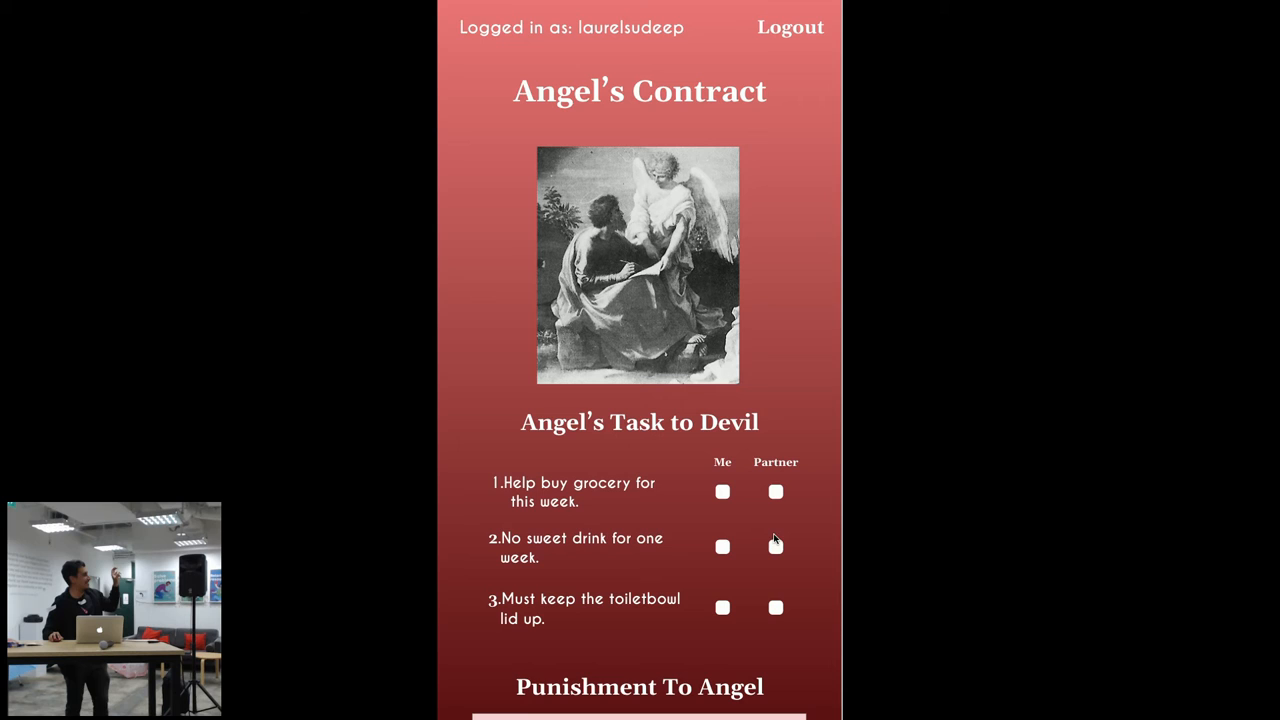
{"action": "scroll", "scroll_direction": "down", "scroll_amount": 3}
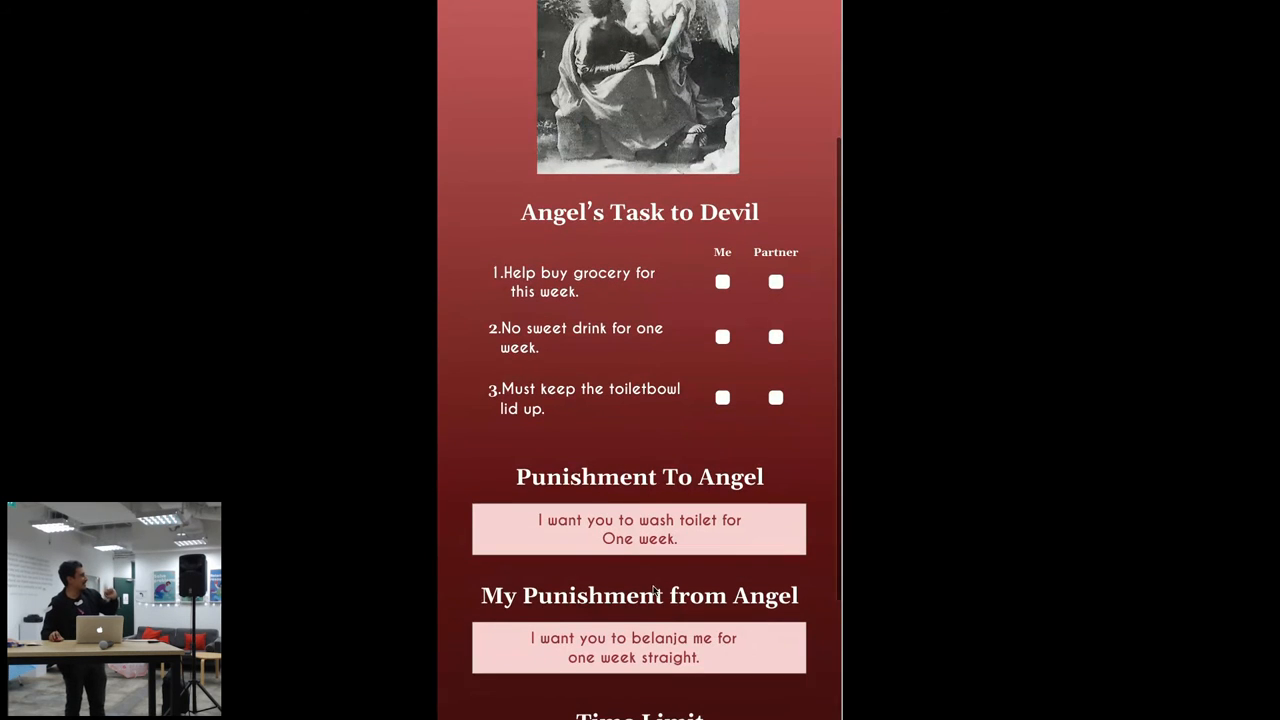
{"action": "scroll", "scroll_direction": "down", "scroll_amount": 3}
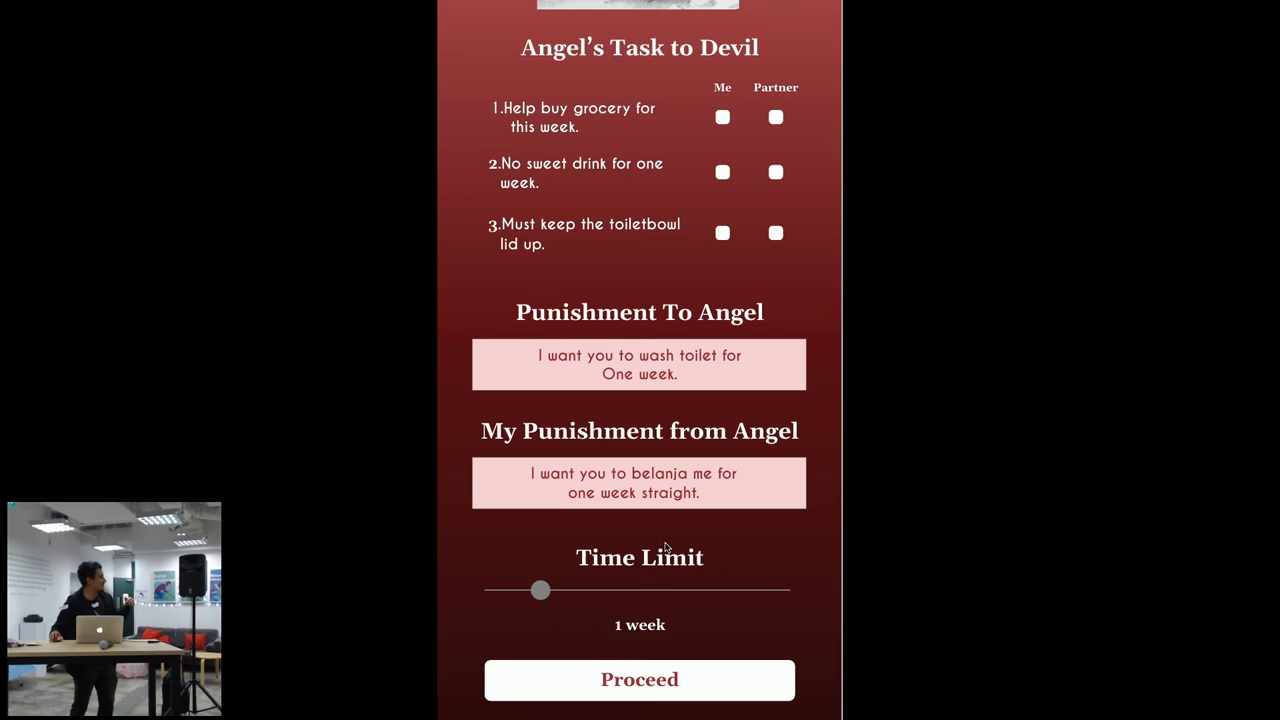
{"action": "scroll", "scroll_direction": "down", "scroll_amount": 3}
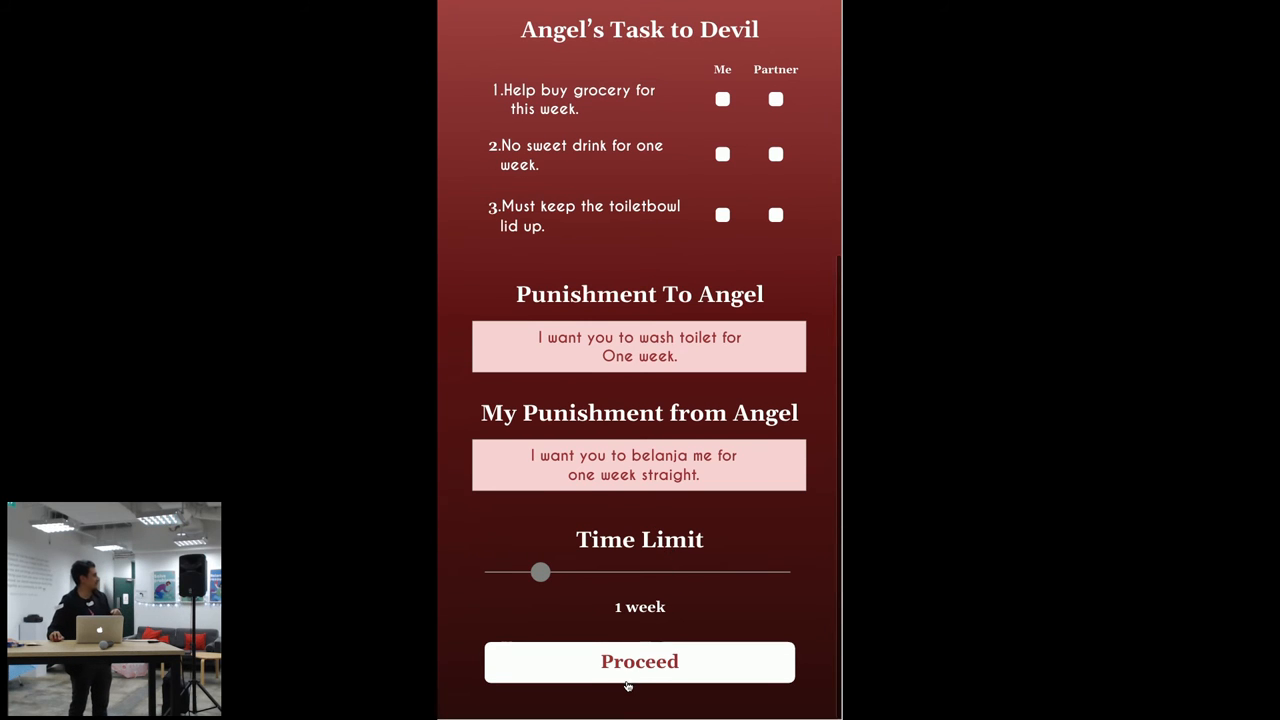
{"action": "left_click", "coordinate": [639, 661]}
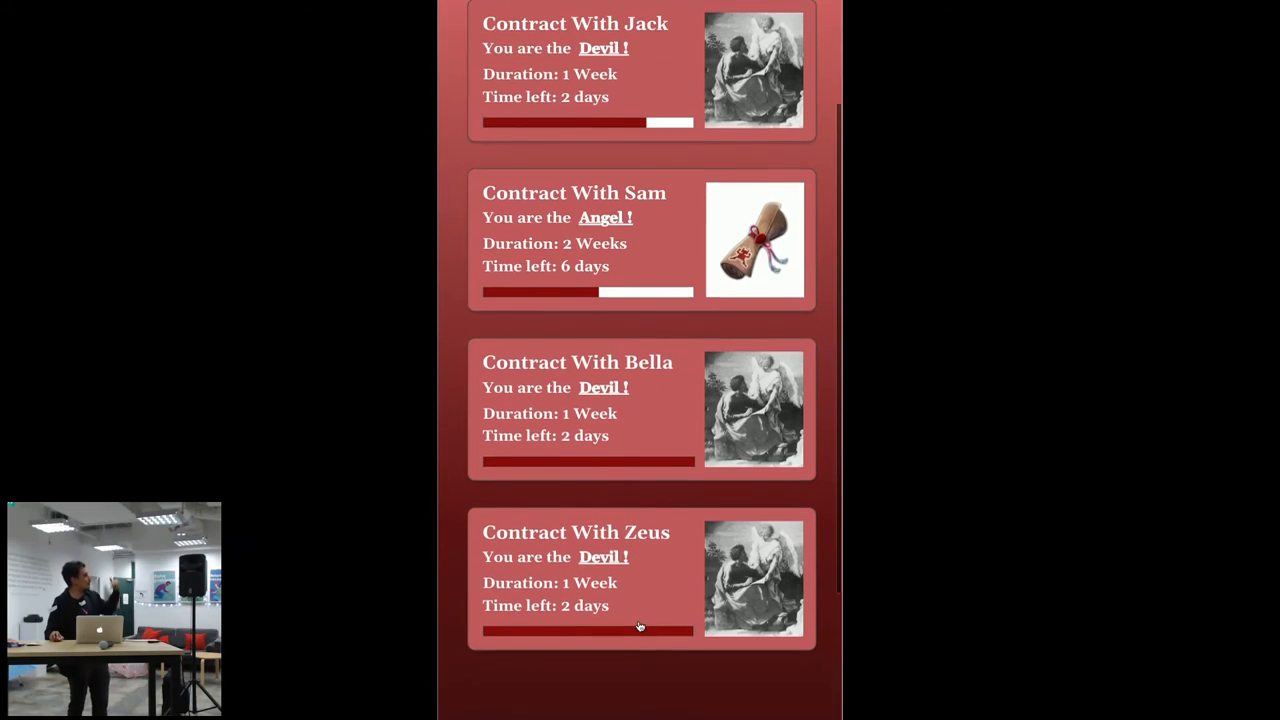
Open Jack's first current contract and review its tasks and both punishments
{"action": "scroll", "scroll_direction": "up", "scroll_amount": 3}
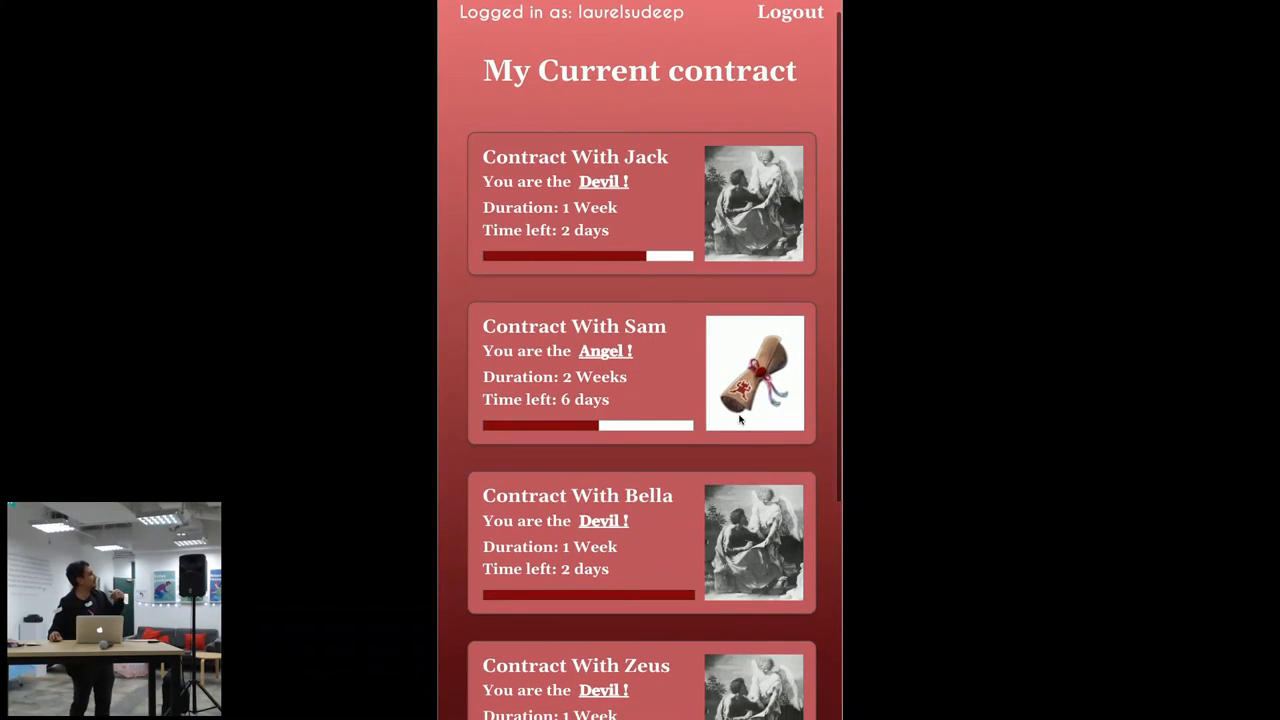
{"action": "left_click", "coordinate": [640, 203]}
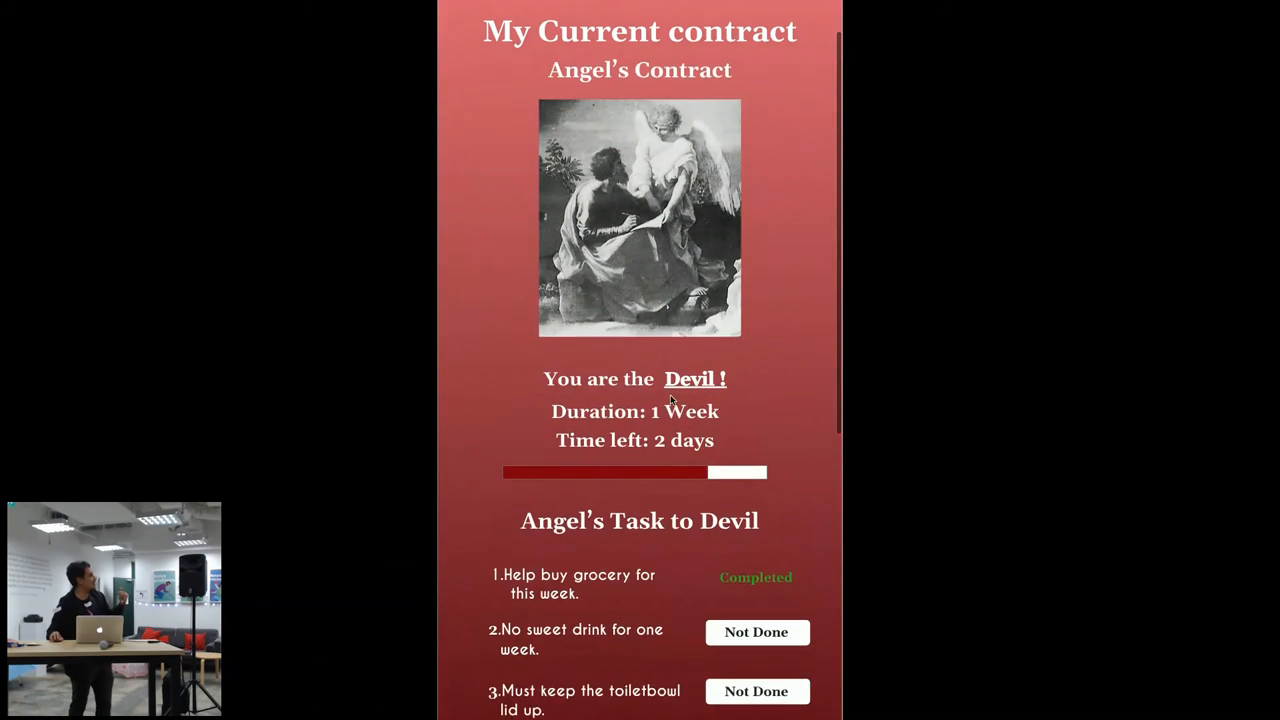
{"action": "scroll", "scroll_direction": "down", "scroll_amount": 3}
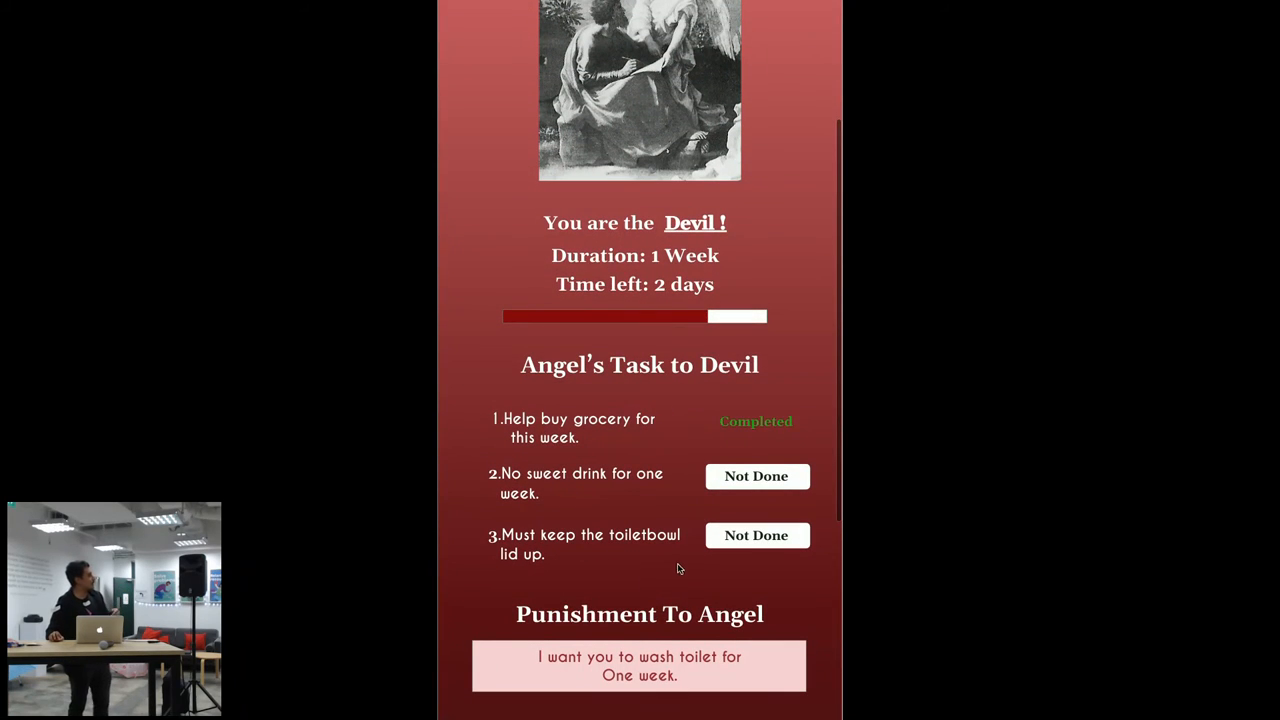
{"action": "mouse_move", "coordinate": [676, 555]}
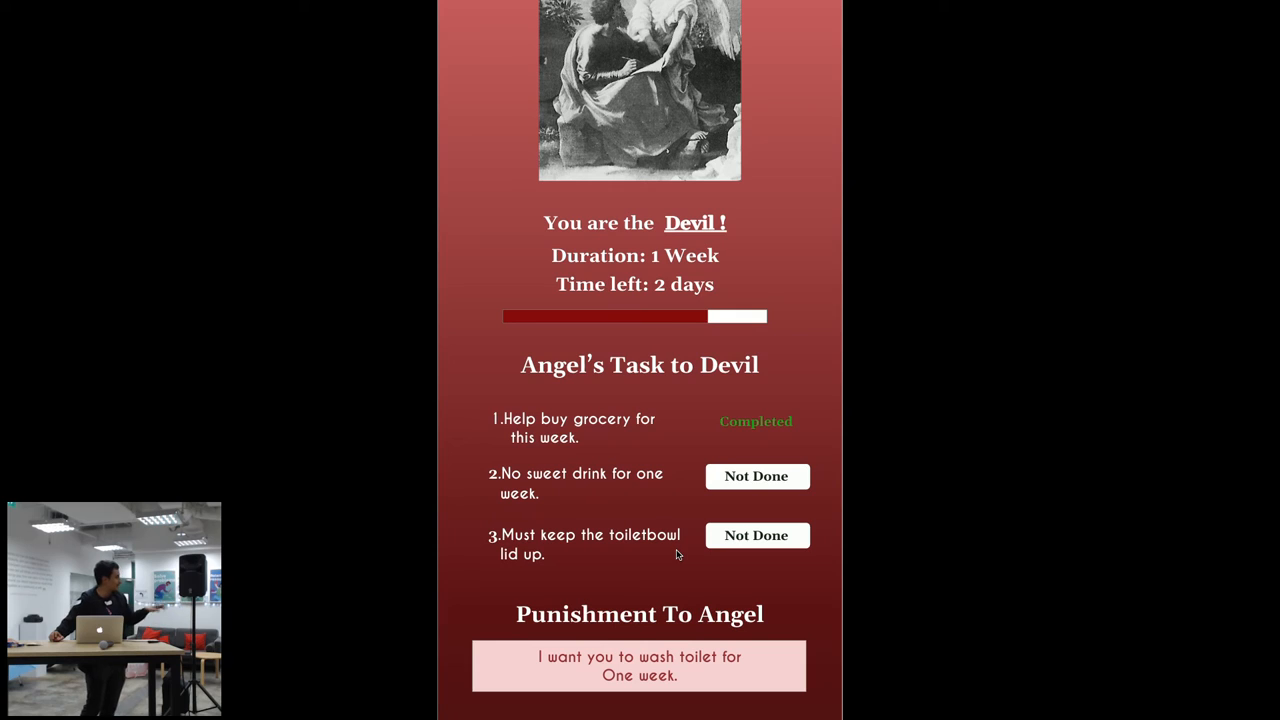
{"action": "mouse_move", "coordinate": [625, 420]}
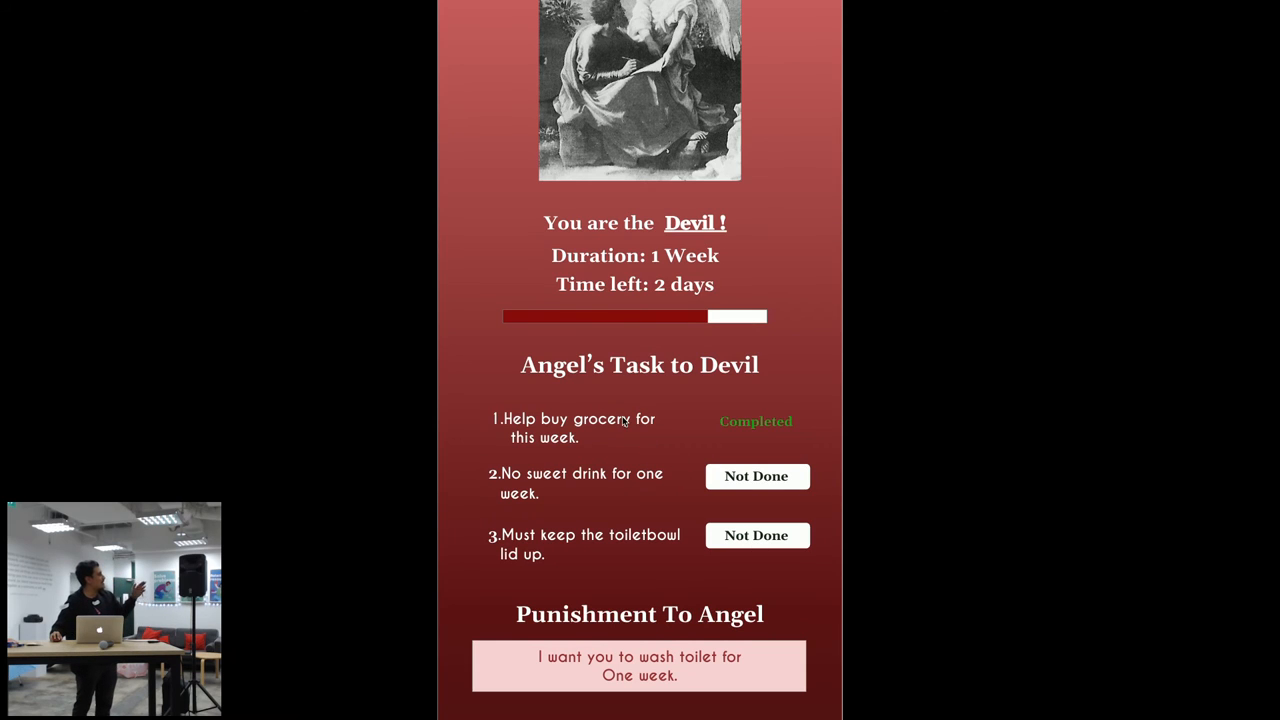
{"action": "mouse_move", "coordinate": [735, 473]}
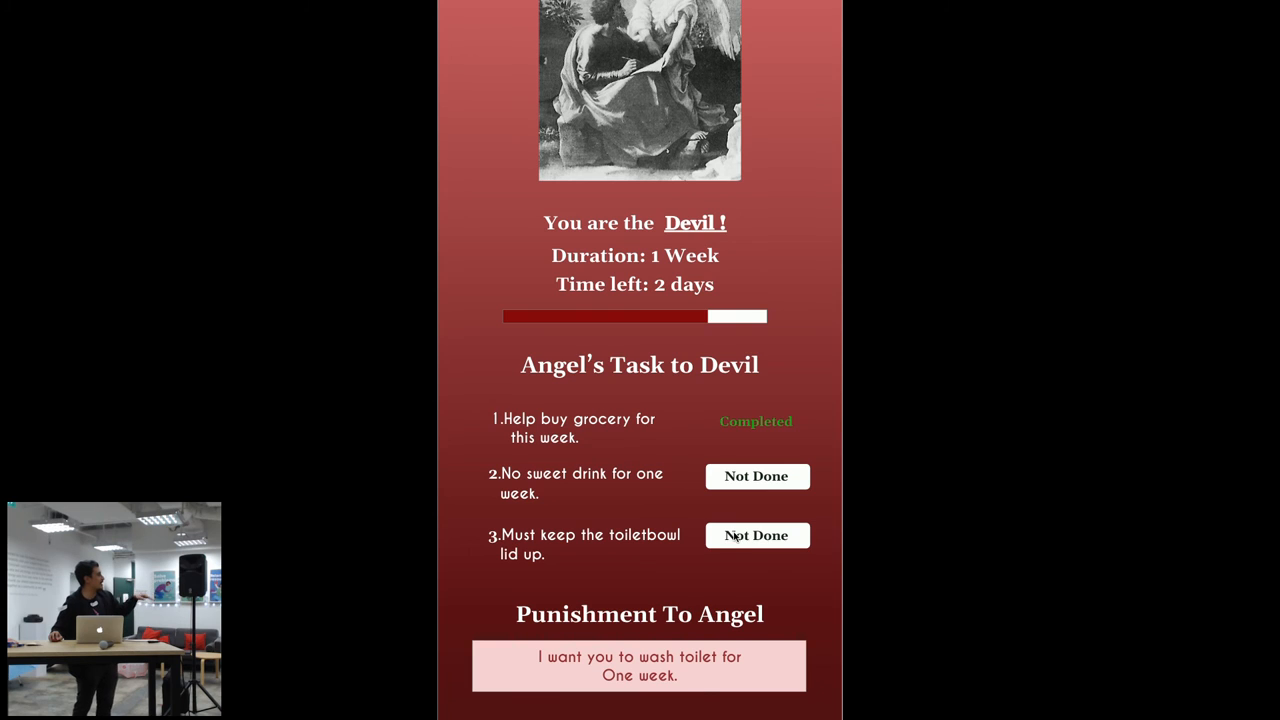
{"action": "scroll", "scroll_direction": "down", "scroll_amount": 3}
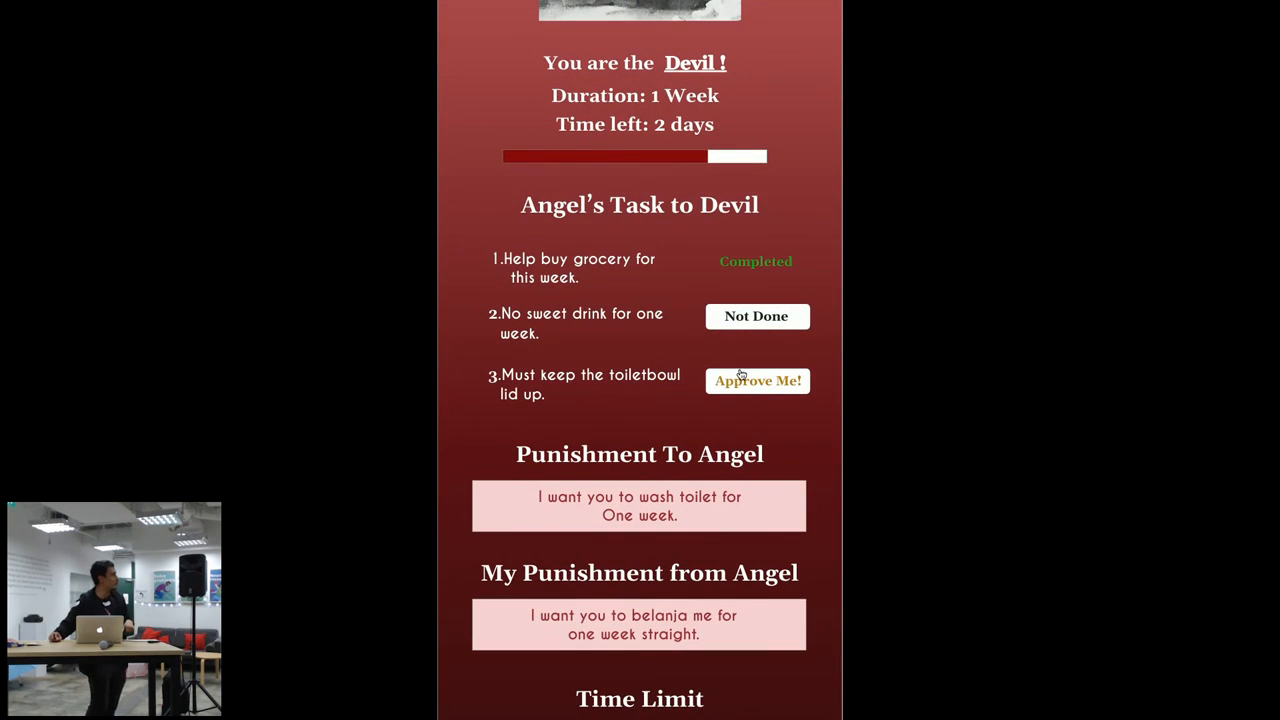
{"action": "mouse_move", "coordinate": [665, 298]}
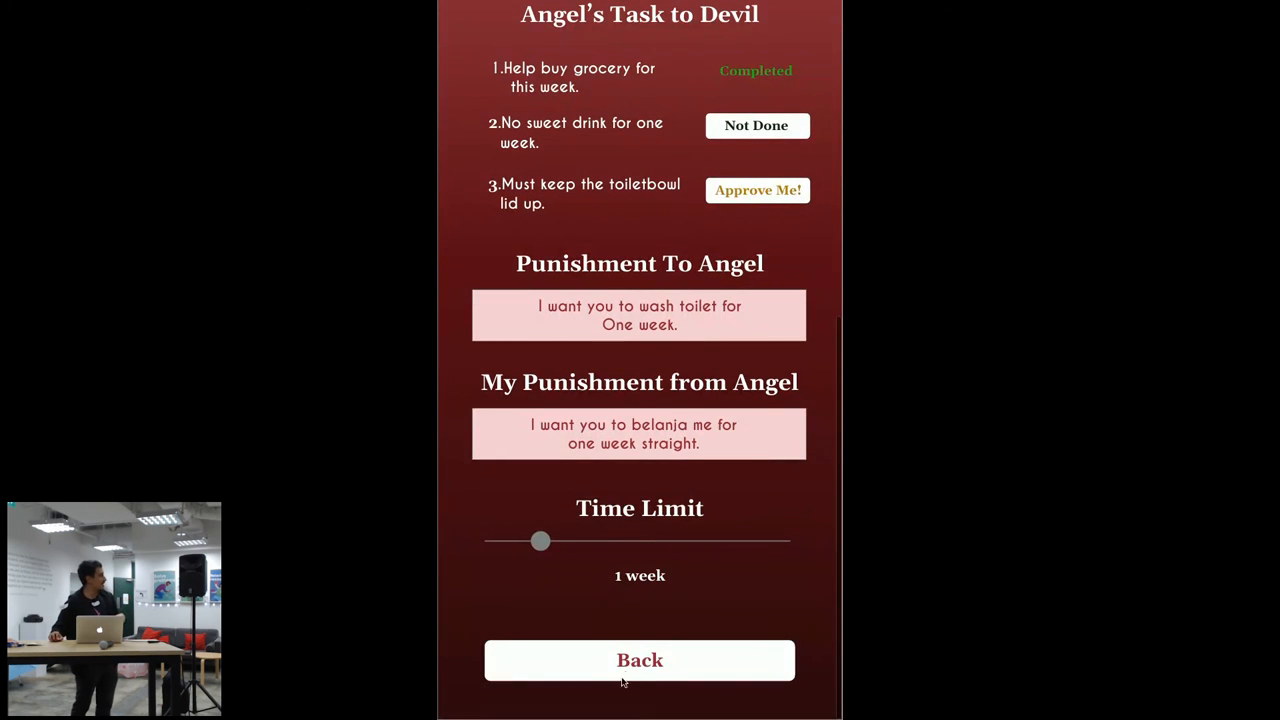
View the You Lost! screen with the Angel's punishment, then return to My Current contracts
{"action": "left_click", "coordinate": [639, 660]}
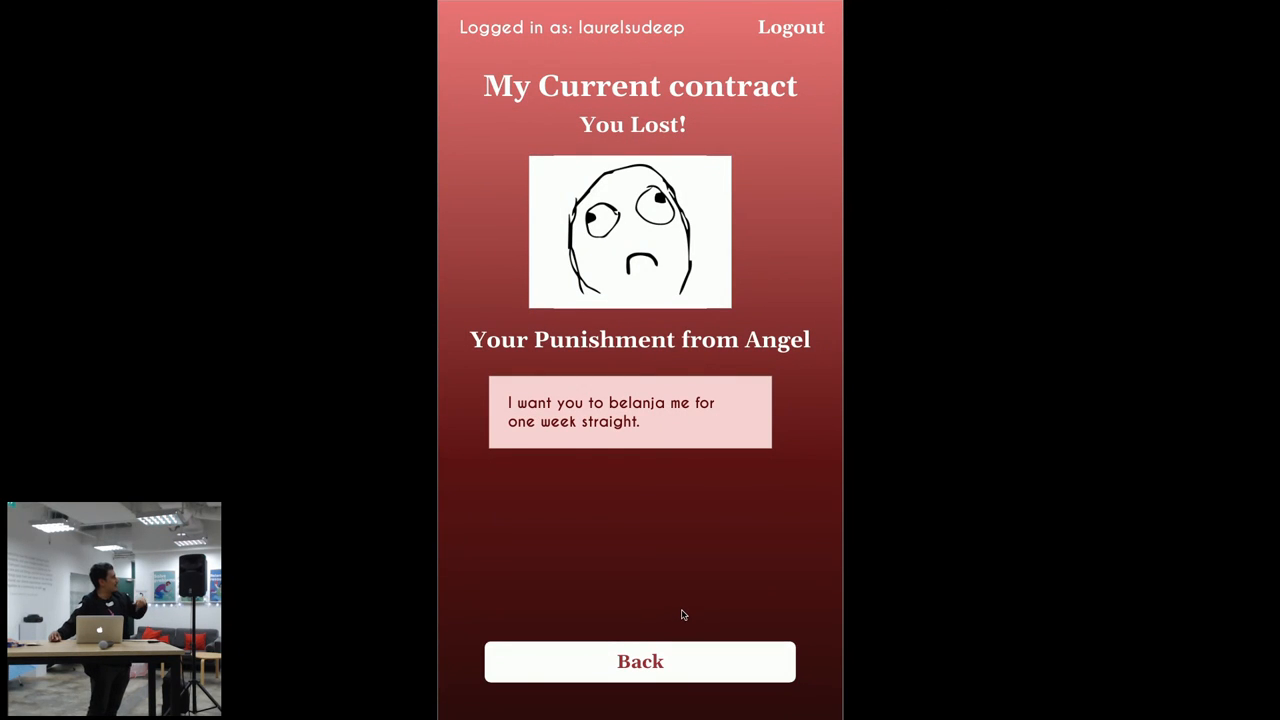
{"action": "mouse_move", "coordinate": [658, 691]}
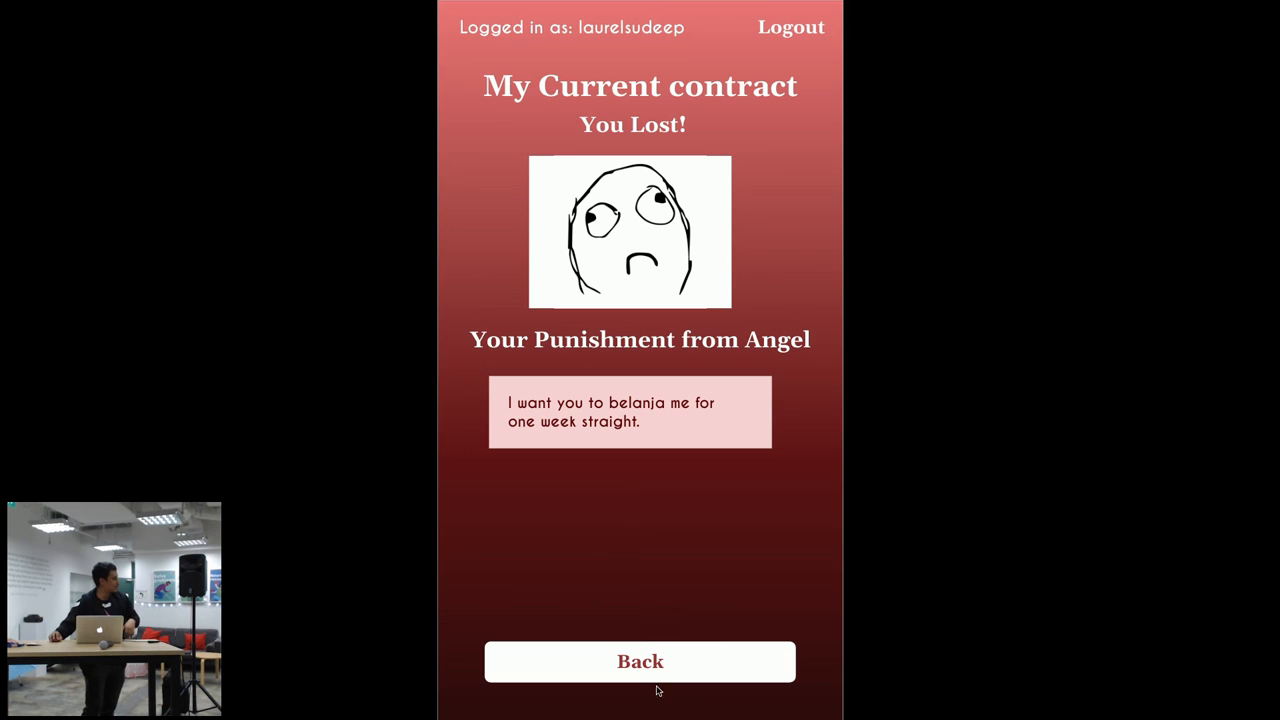
{"action": "left_click", "coordinate": [640, 661]}
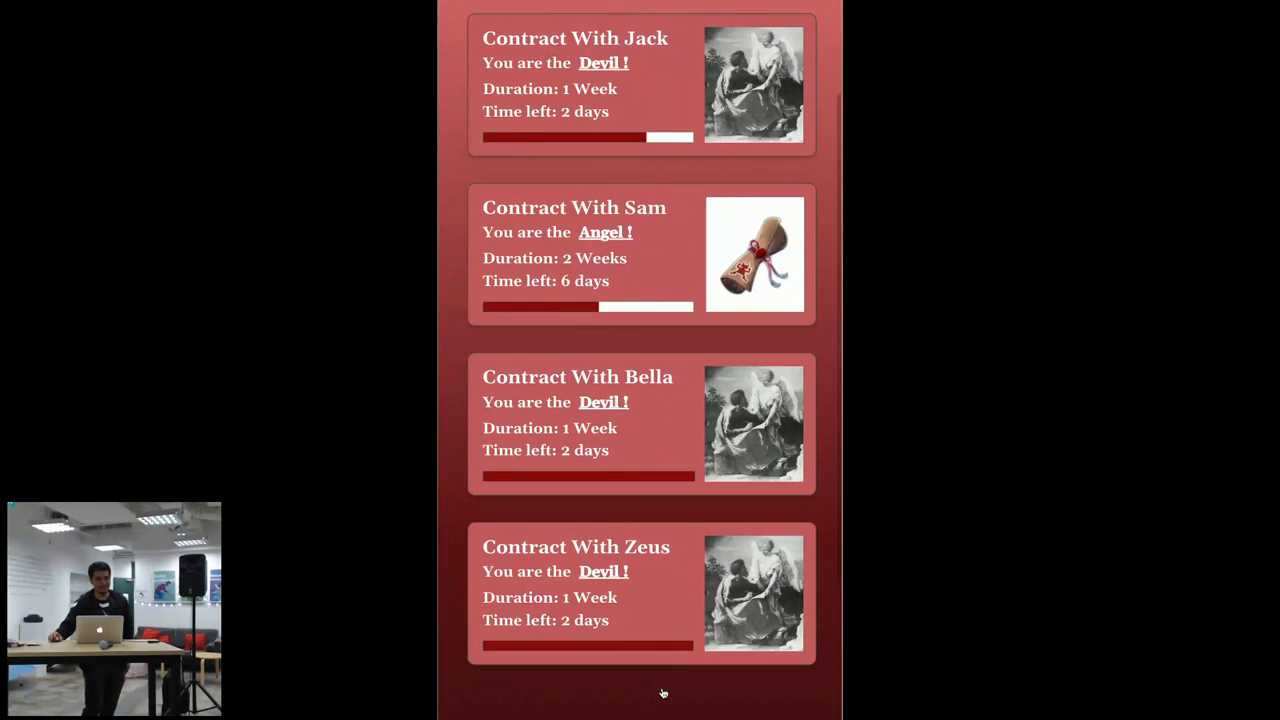